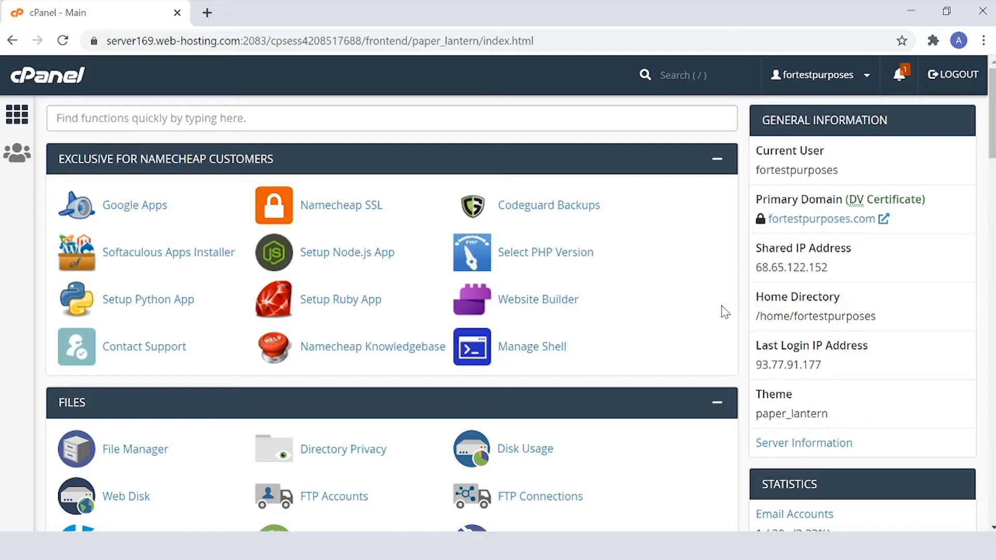
# Add a Zone Editor A record named fortestpurposes.com pointing to 1.2.3.4, then list the domain's records.
pyautogui.scroll(-3)
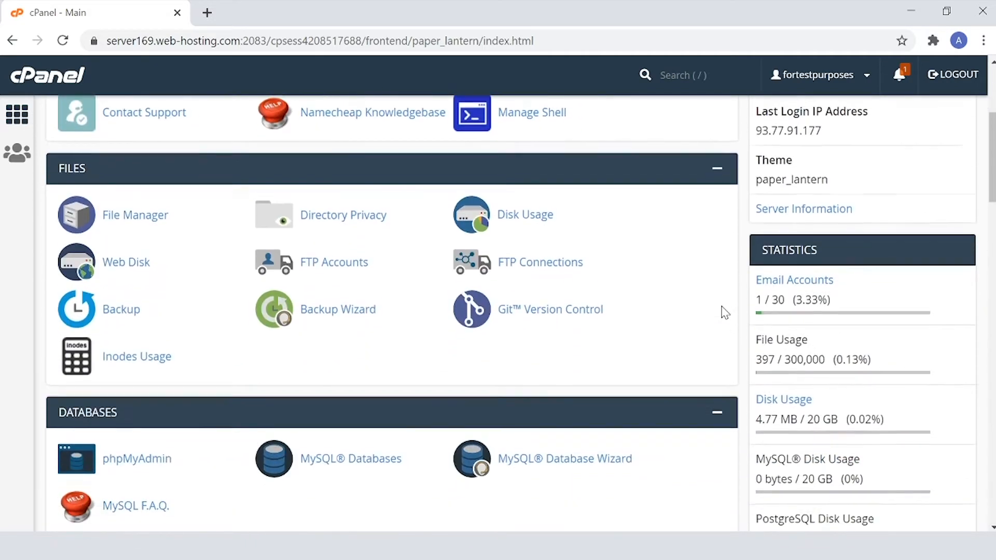
pyautogui.scroll(-3)
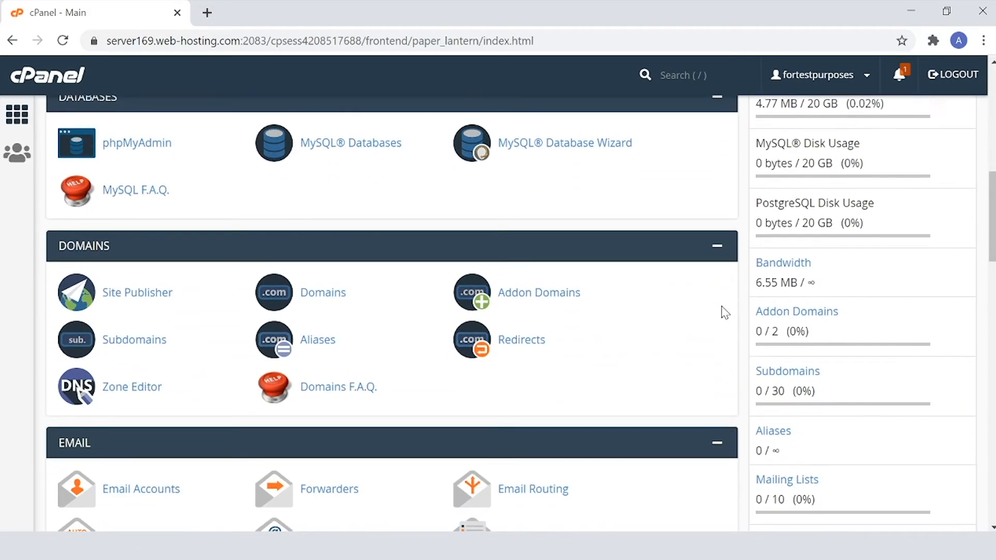
pyautogui.moveTo(131, 387)
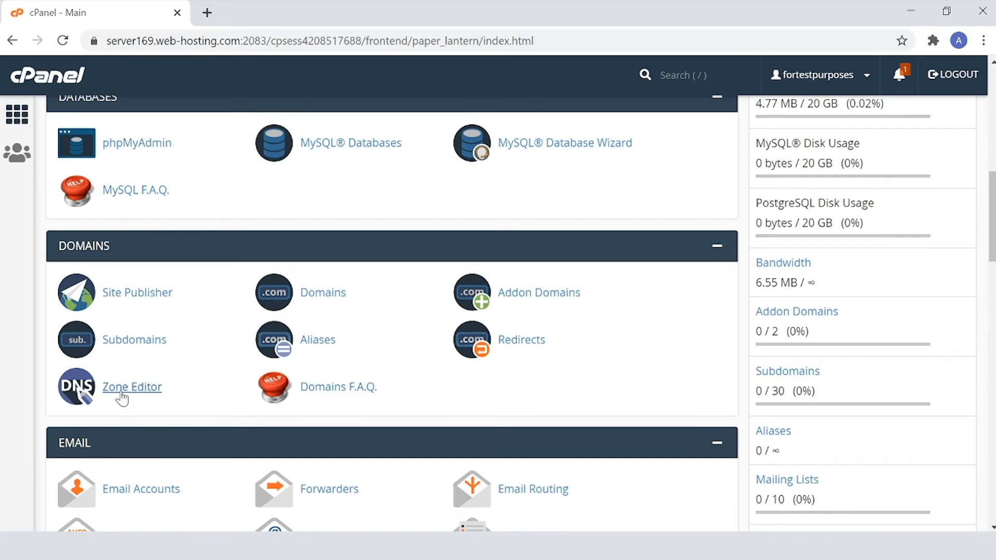
pyautogui.click(131, 387)
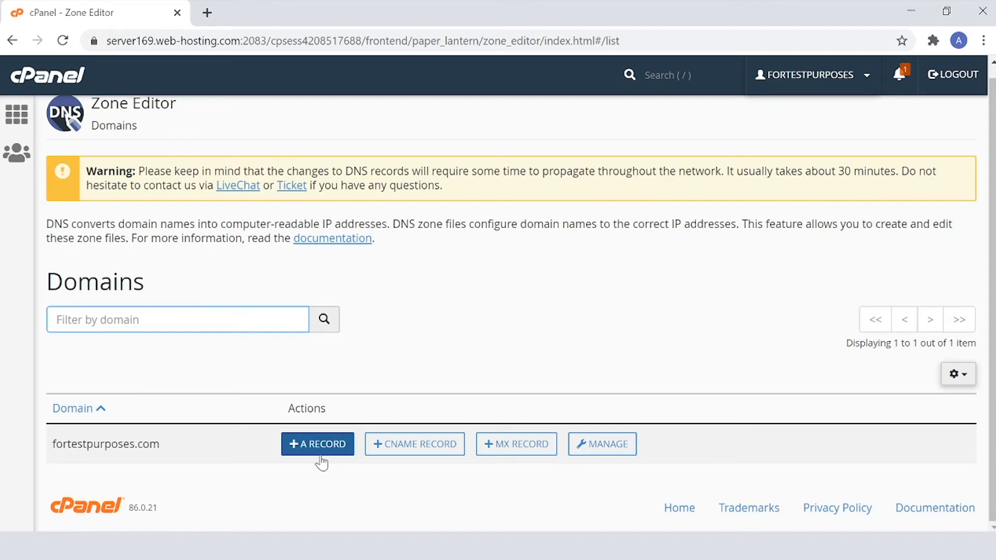
pyautogui.click(317, 444)
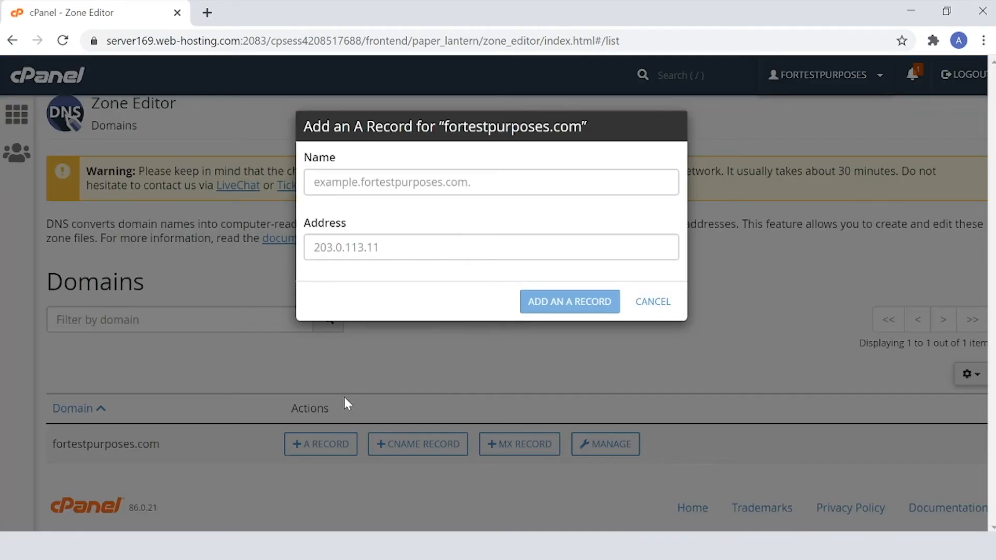
pyautogui.click(490, 182)
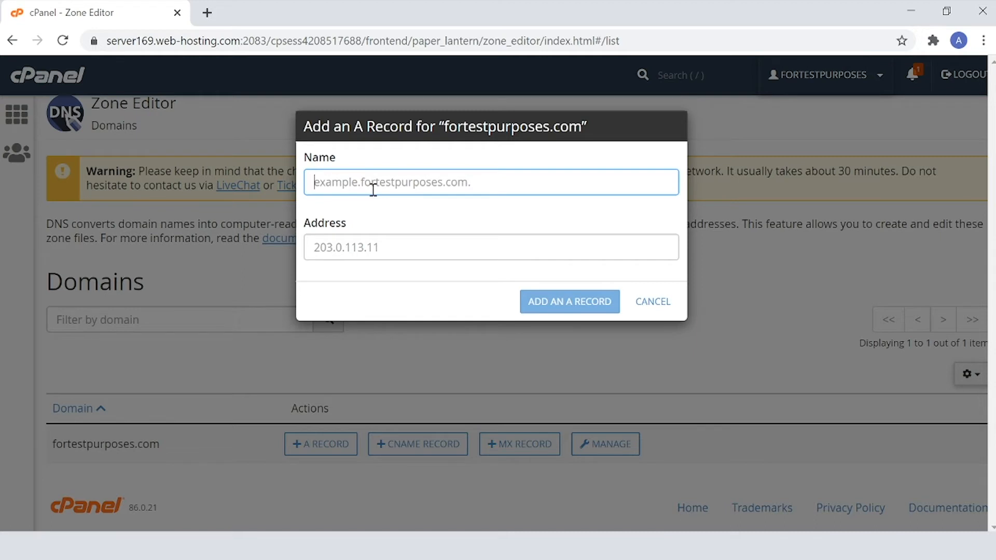
pyautogui.write('fortestpurposes.com.')
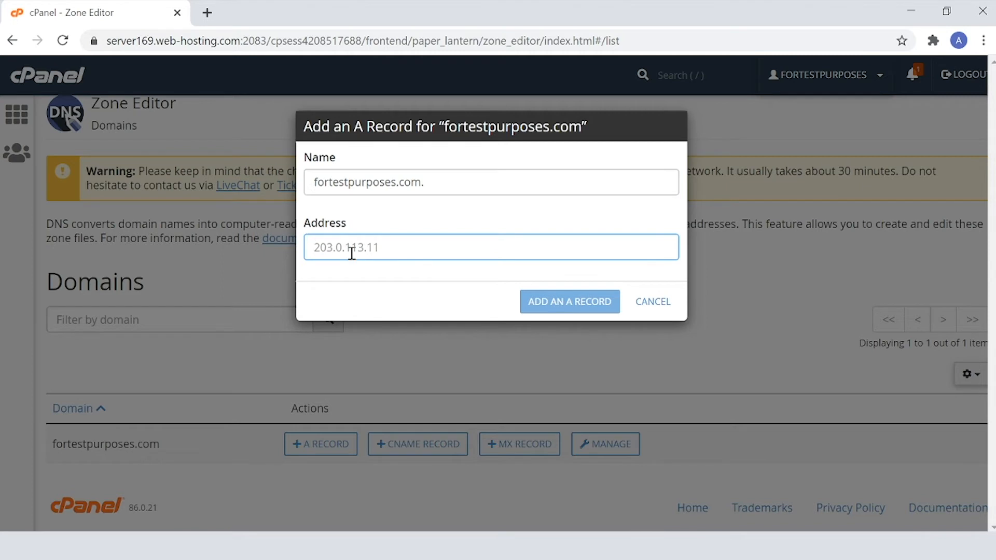
pyautogui.write('1.2.3.4')
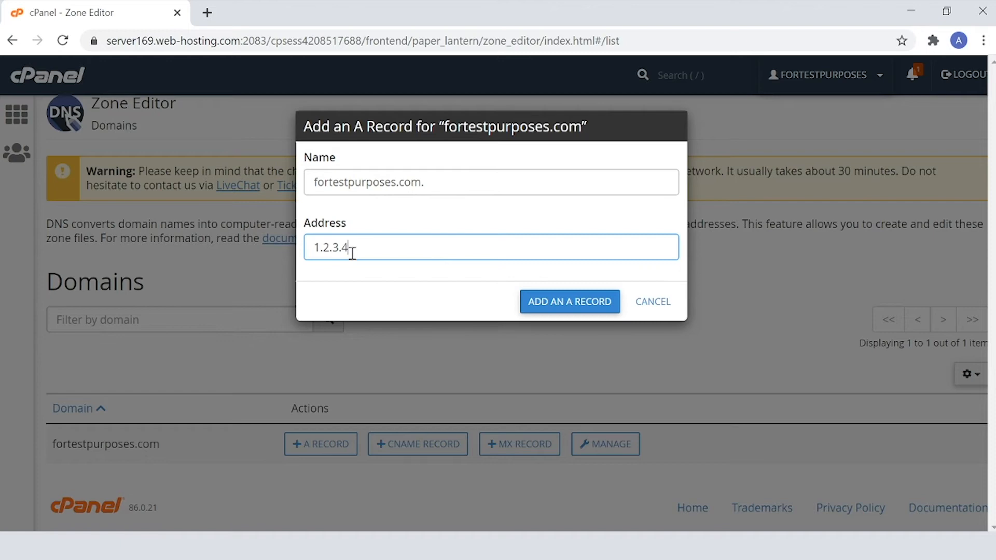
pyautogui.click(568, 301)
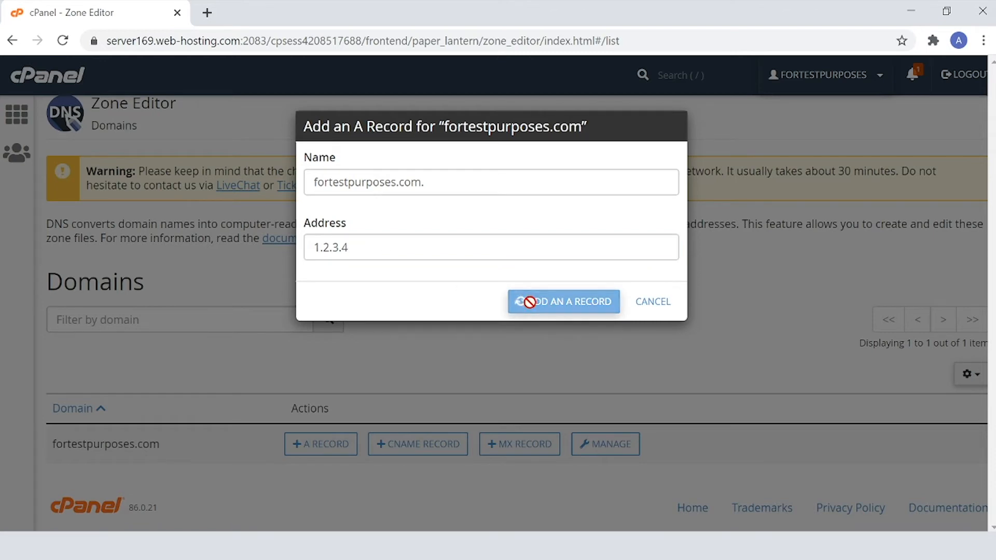
pyautogui.click(562, 301)
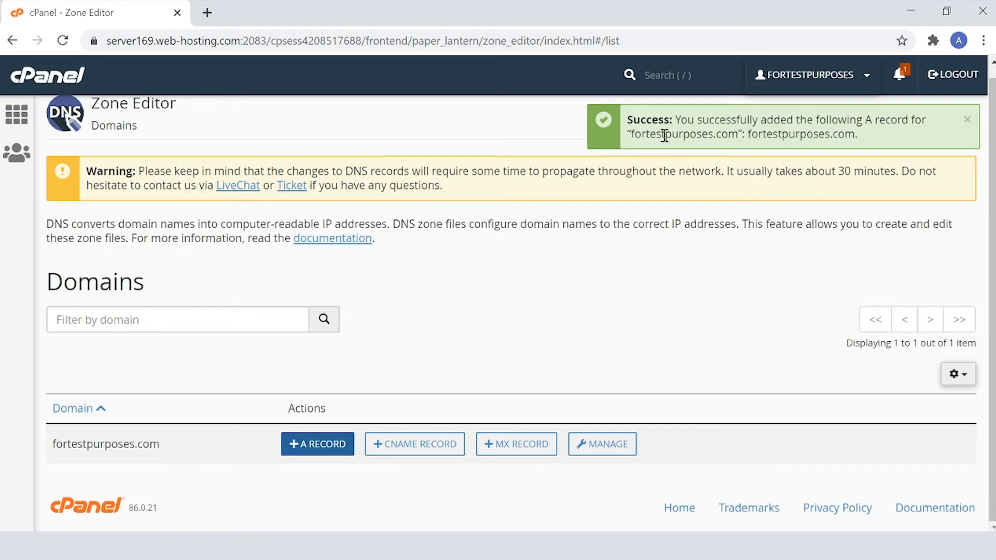
pyautogui.moveTo(666, 133)
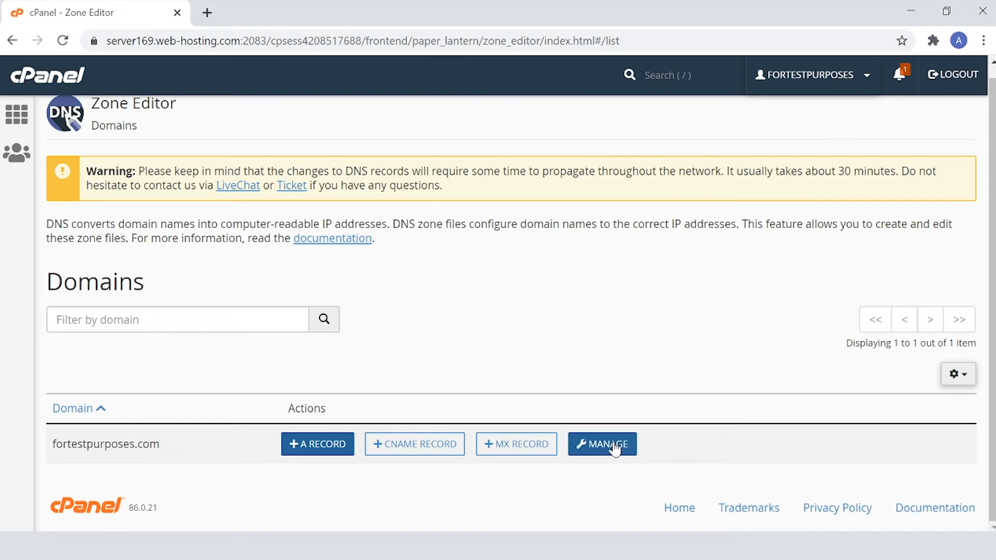
pyautogui.click(601, 443)
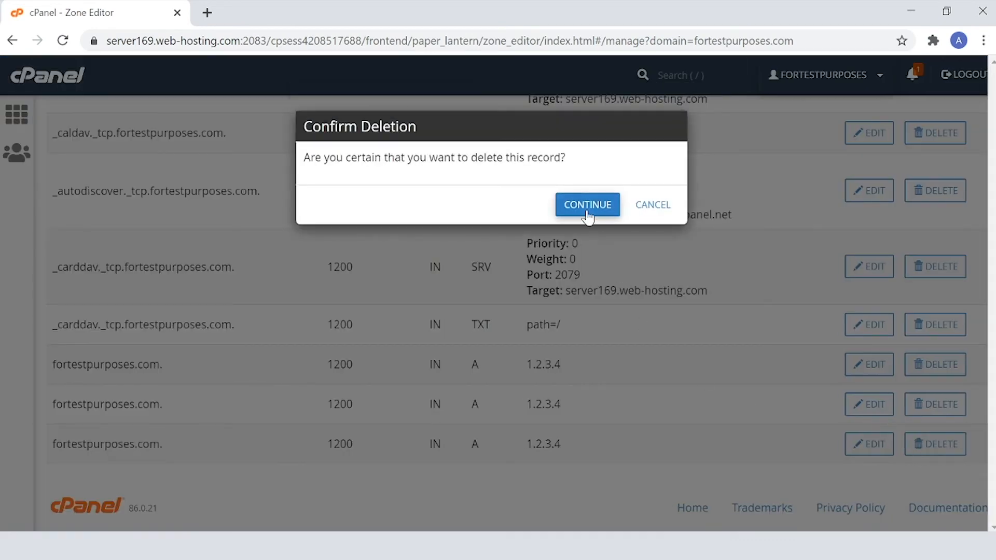
# Delete a duplicate fortestpurposes.com A record (1.2.3.4) and confirm the deletion.
pyautogui.click(586, 204)
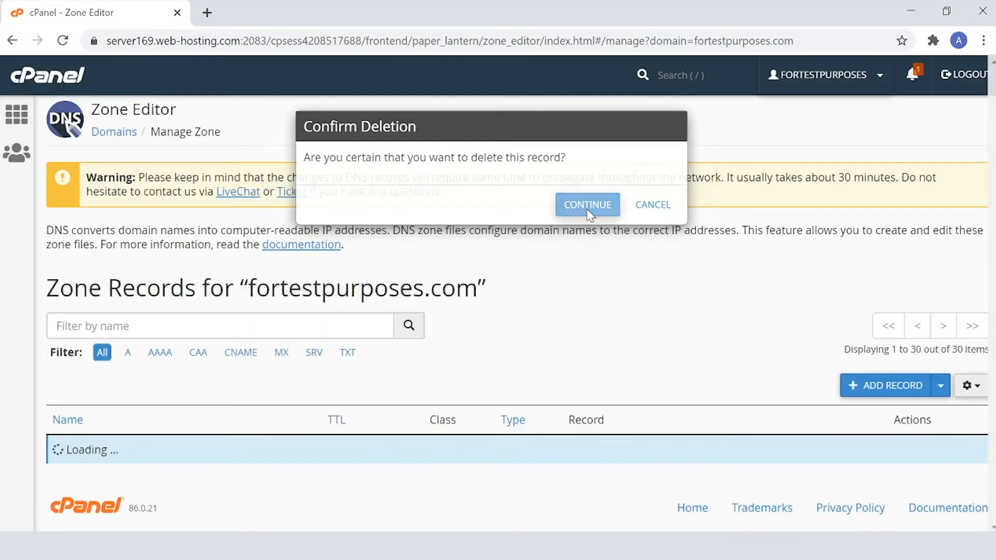
pyautogui.click(586, 204)
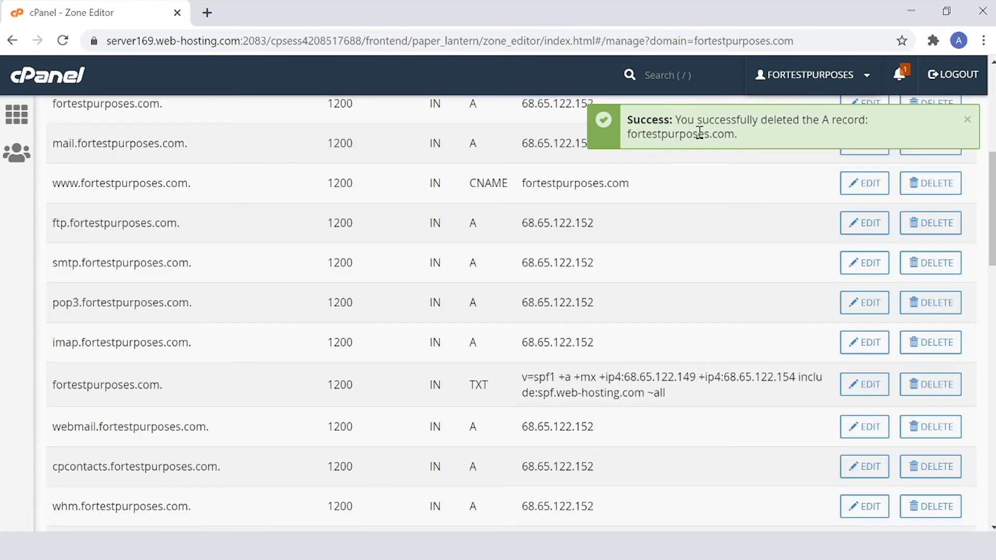